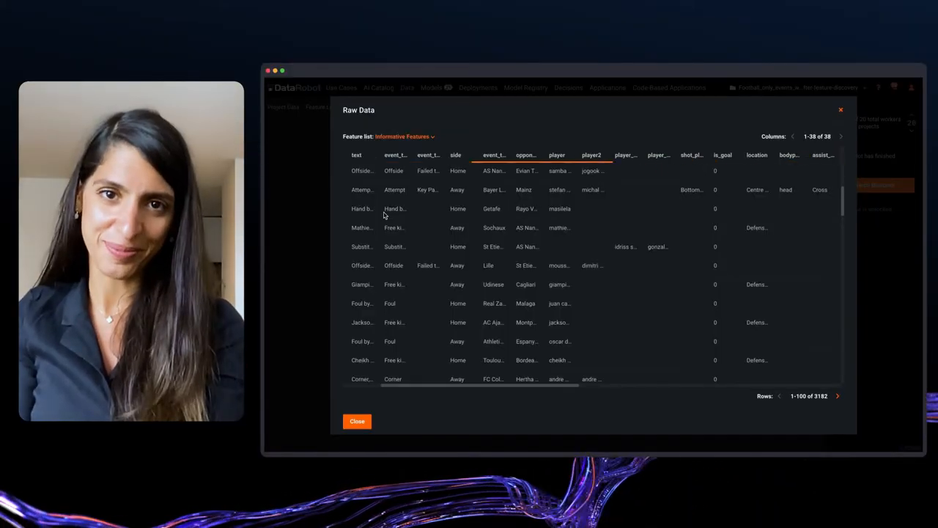
Dismiss the Raw Data dialog to get back to target selection
left_click(357, 421)
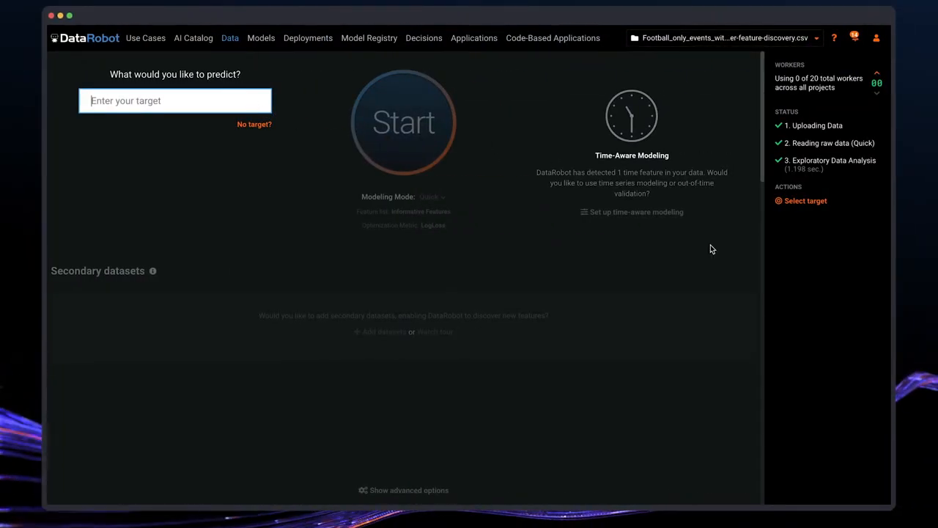
Set is_goal as the prediction target from the suggestions list
left_click(176, 99)
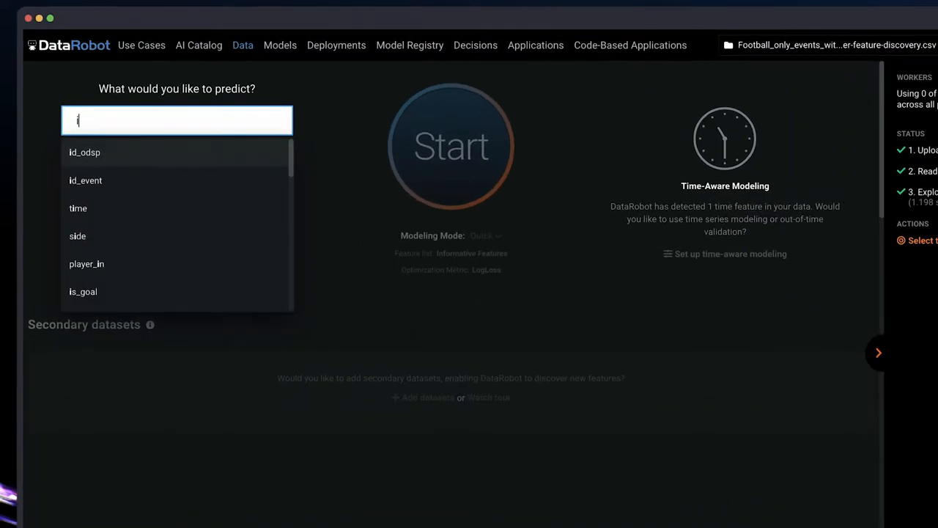
type("s_g")
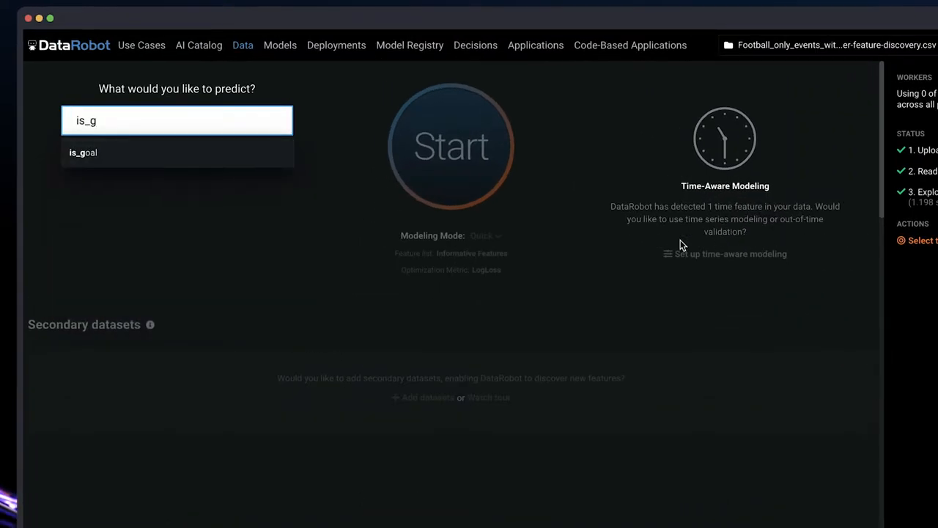
left_click(82, 152)
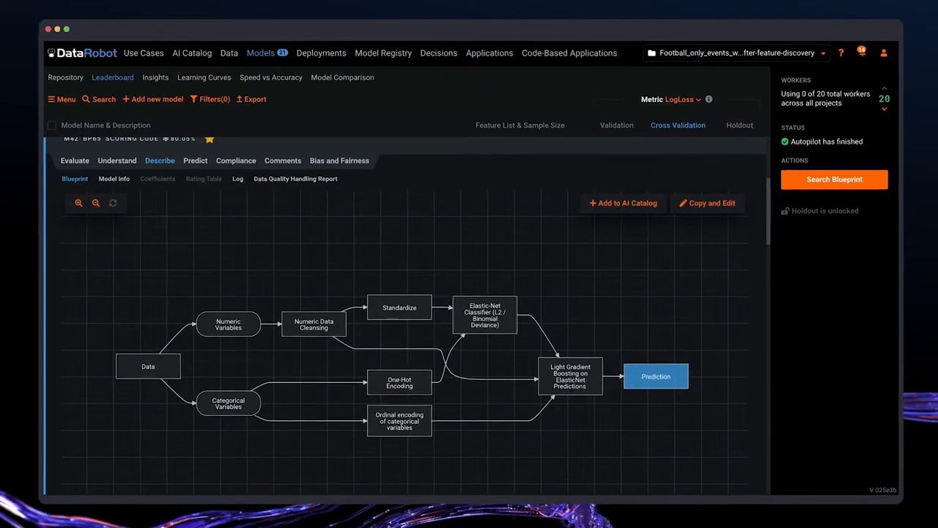
Reveal the Understand insights menu for the leading model
left_click(340, 160)
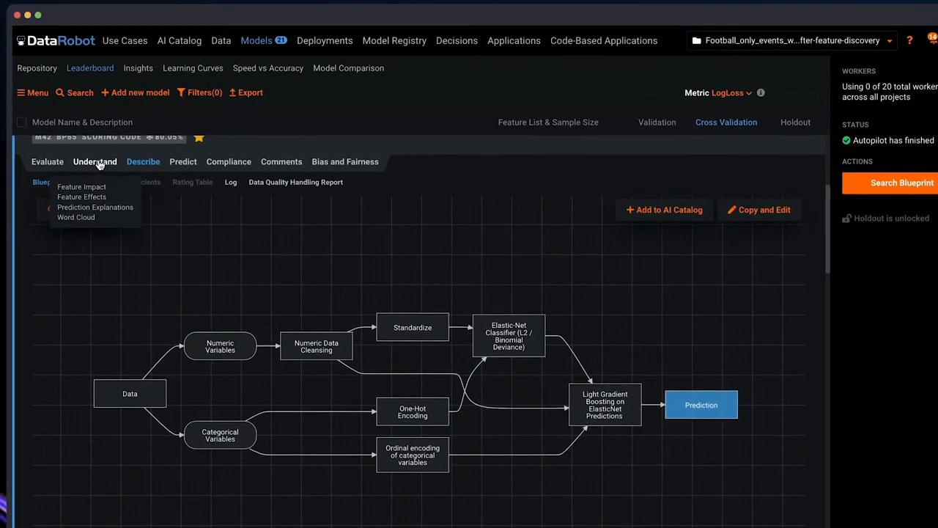
View the Feature Impact chart ranking shot_place, situation and bodypart highest
left_click(82, 187)
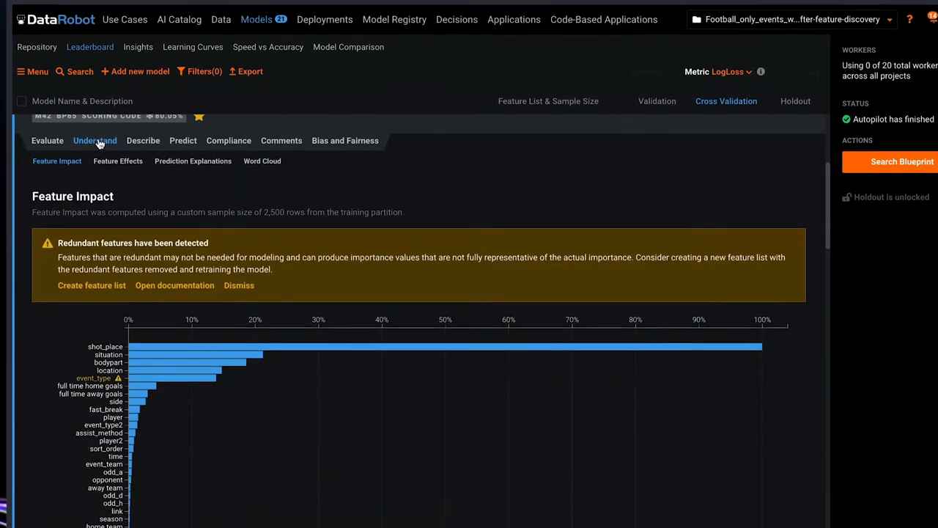
scroll("down", 3)
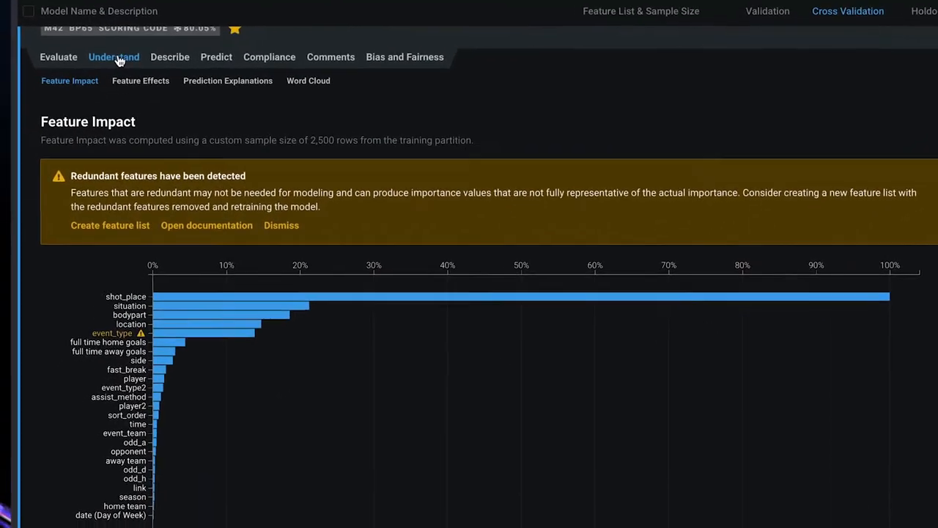
scroll("down", 3)
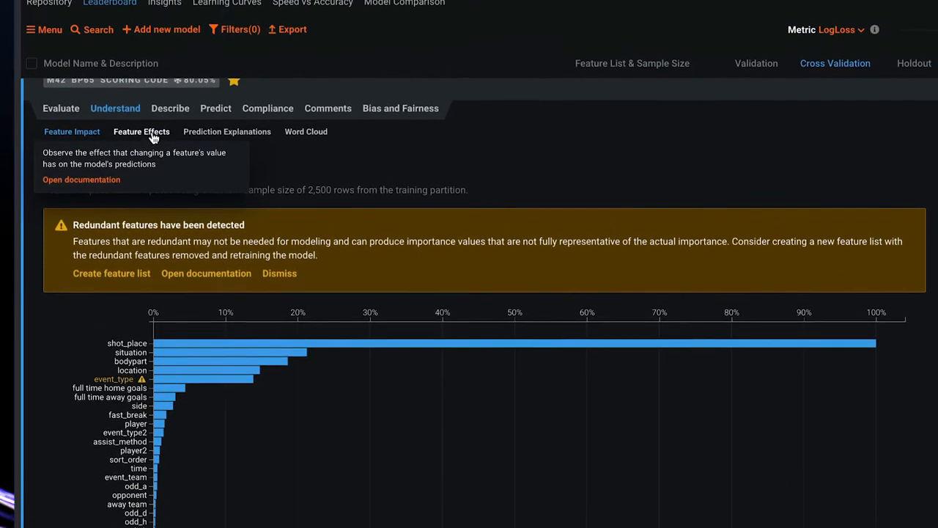
View Feature Effects partial dependence for shot_place and situation
left_click(141, 132)
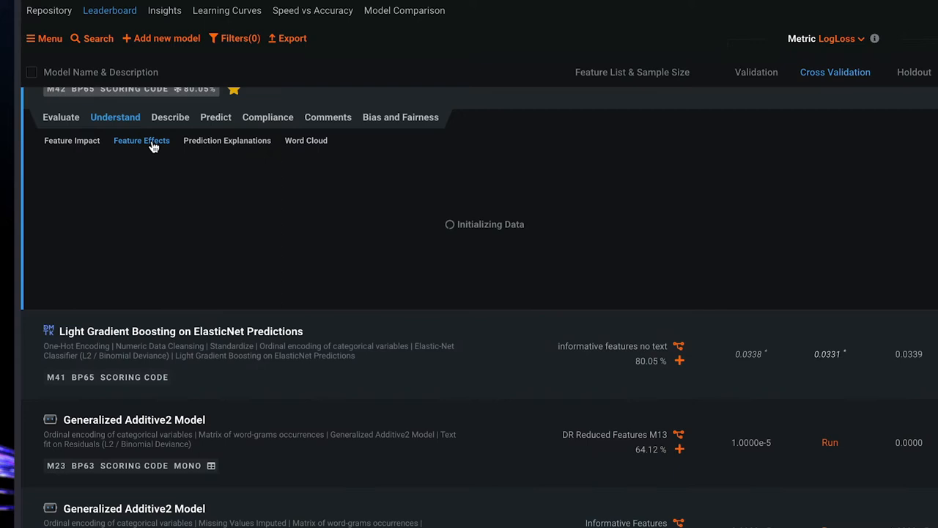
left_click(141, 141)
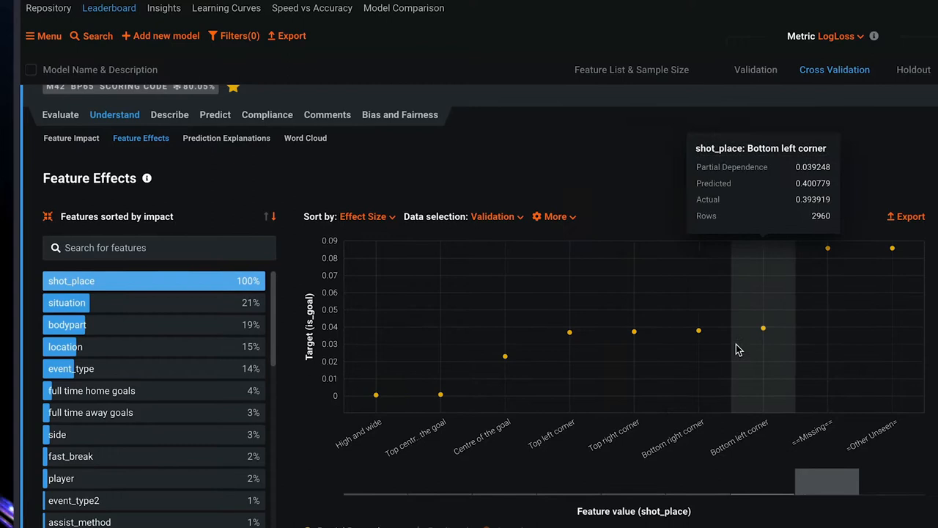
mouse_move(634, 329)
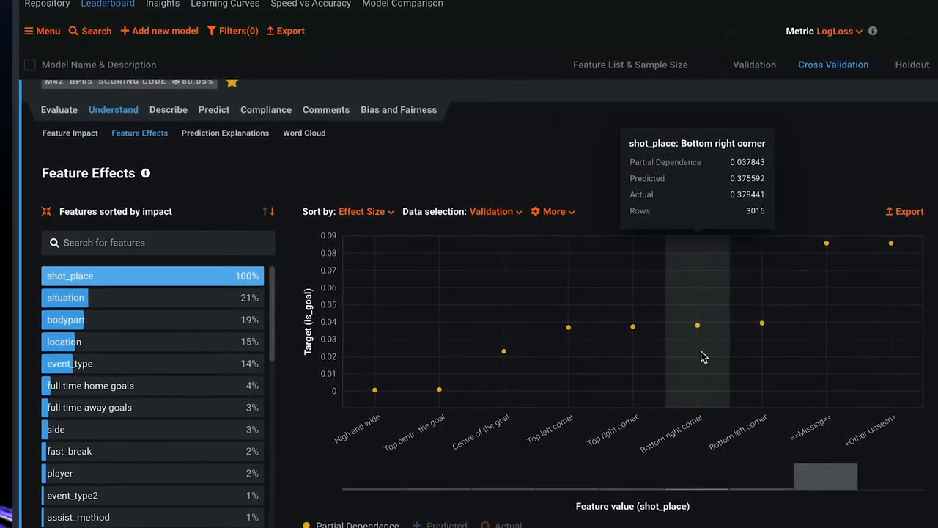
left_click(65, 295)
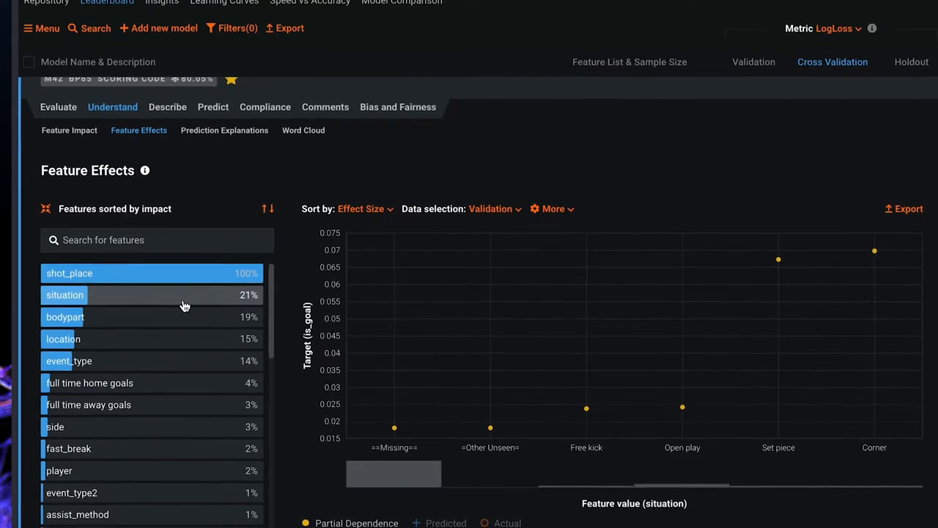
mouse_move(874, 247)
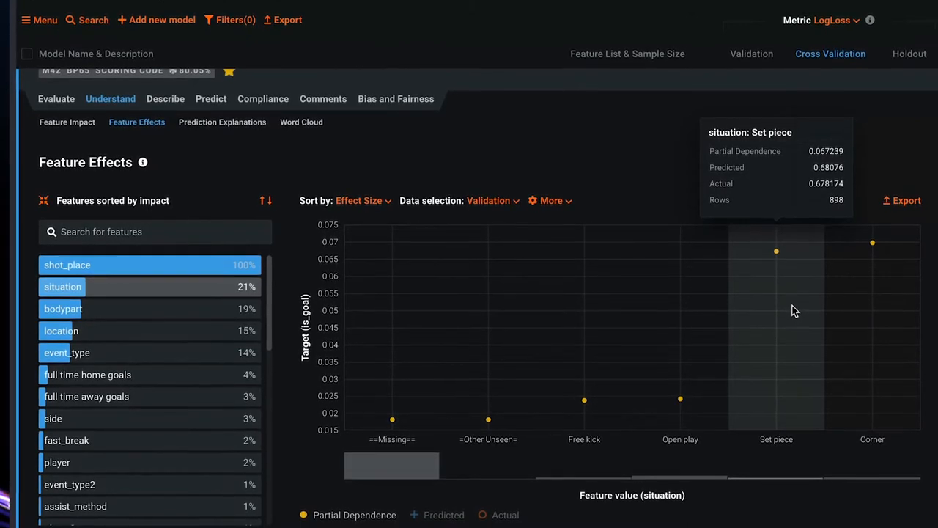
scroll("down", 3)
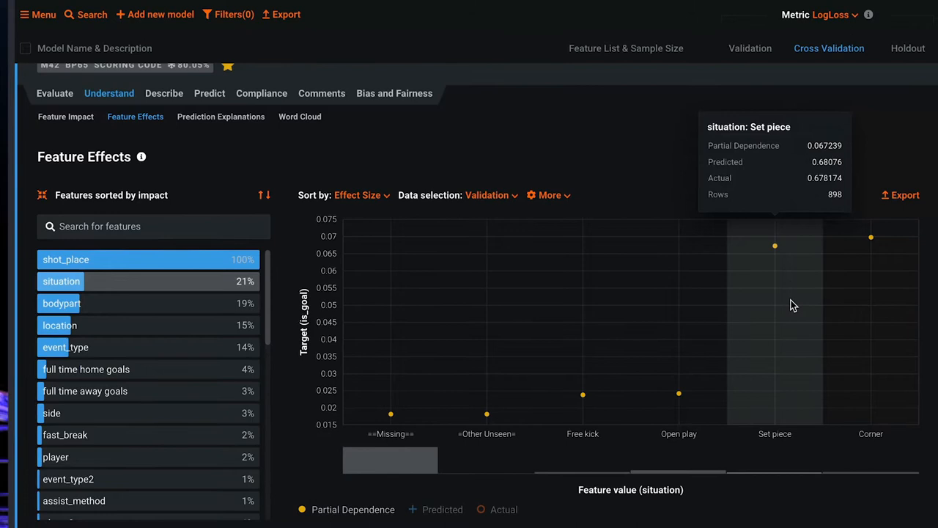
View Feature Effects partial dependence for bodypart and location
left_click(60, 301)
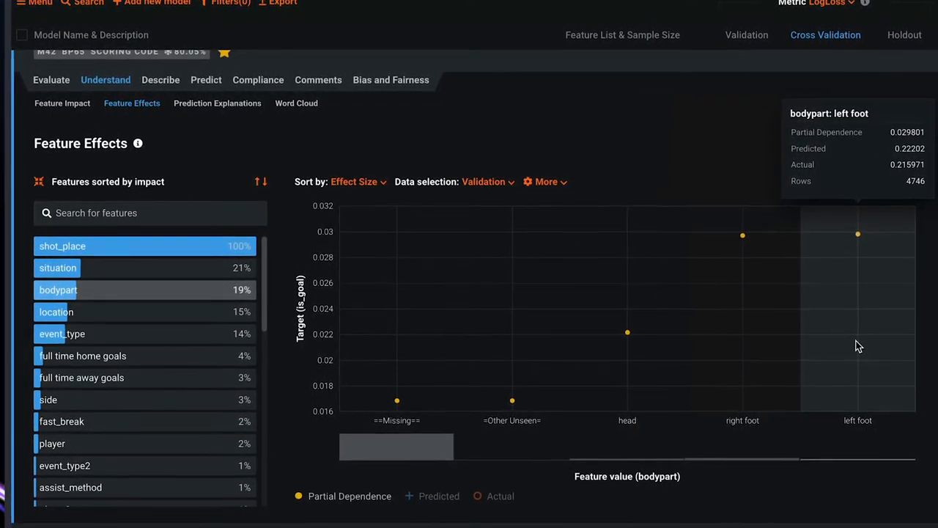
scroll("down", 3)
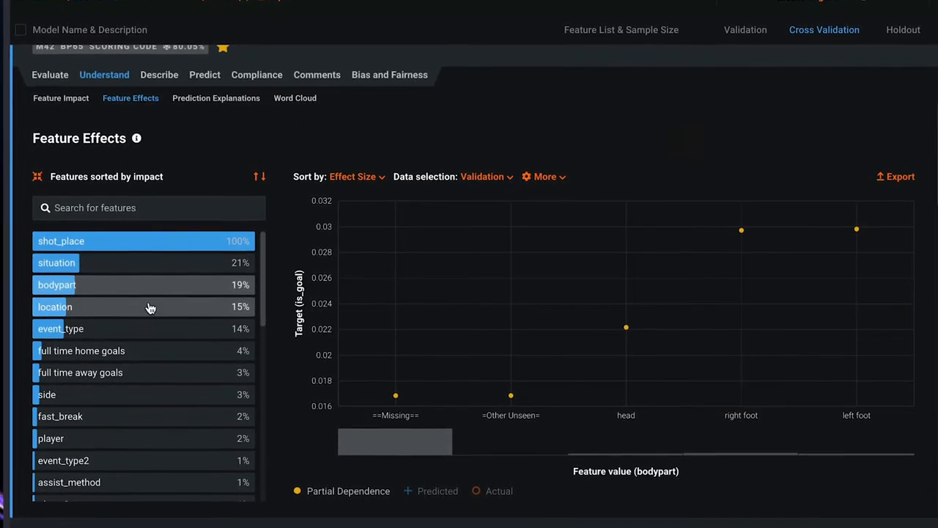
left_click(52, 306)
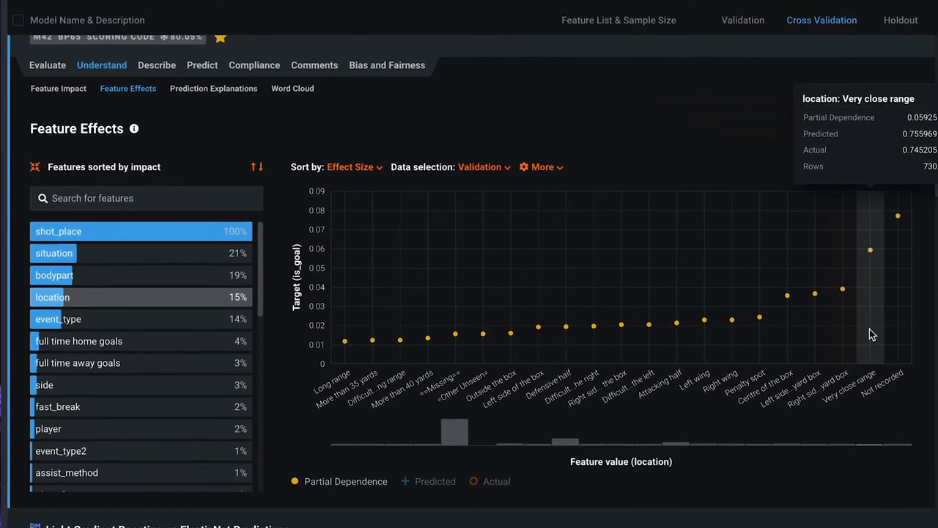
scroll("down", 3)
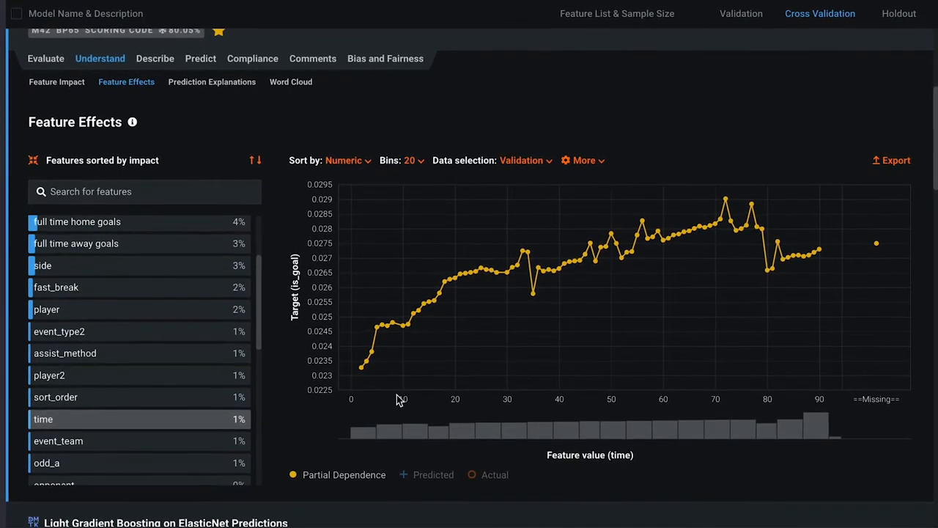
mouse_move(360, 373)
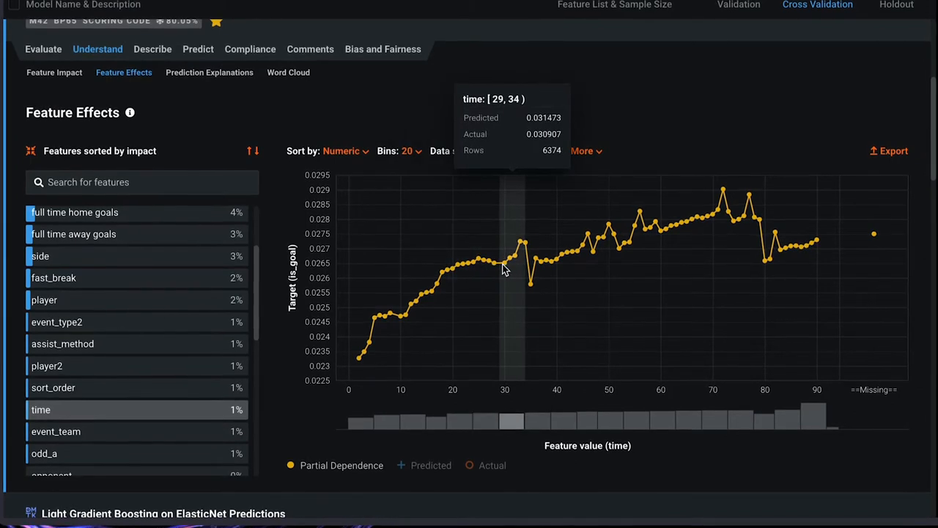
mouse_move(556, 264)
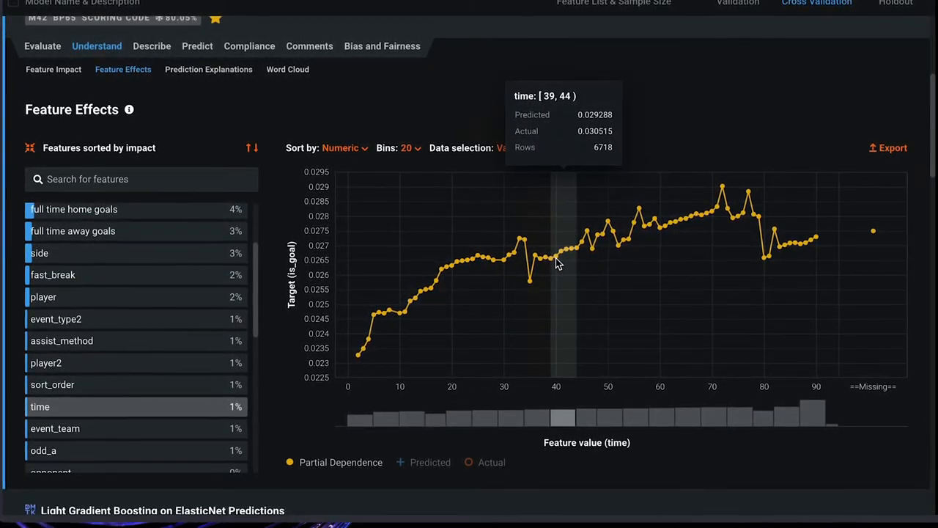
mouse_move(590, 242)
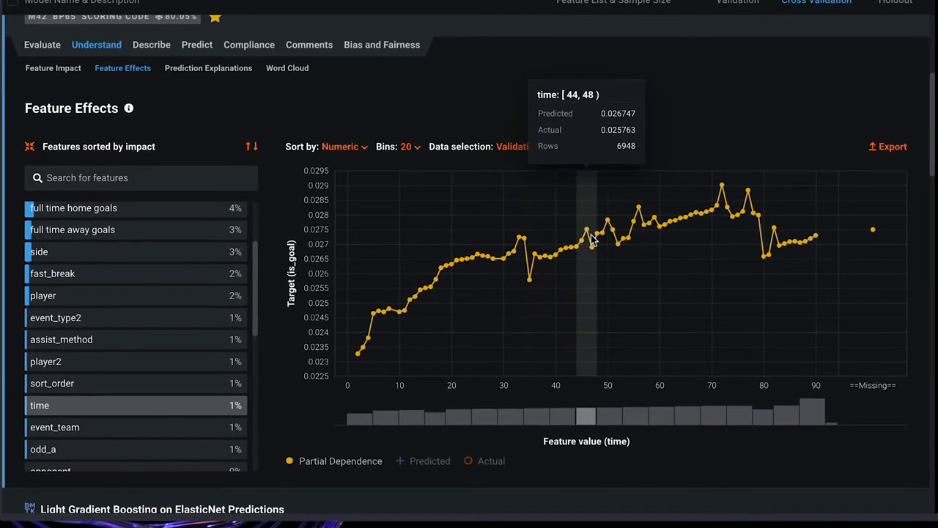
mouse_move(733, 193)
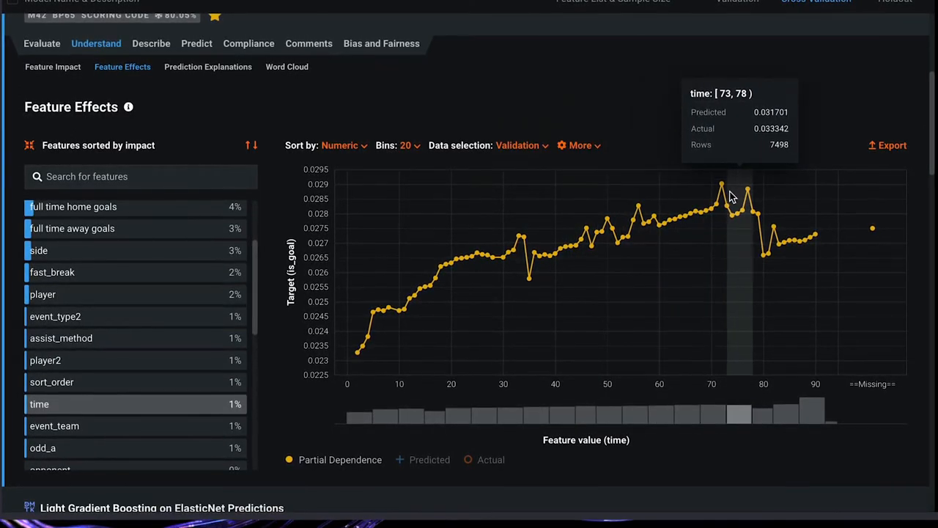
mouse_move(765, 261)
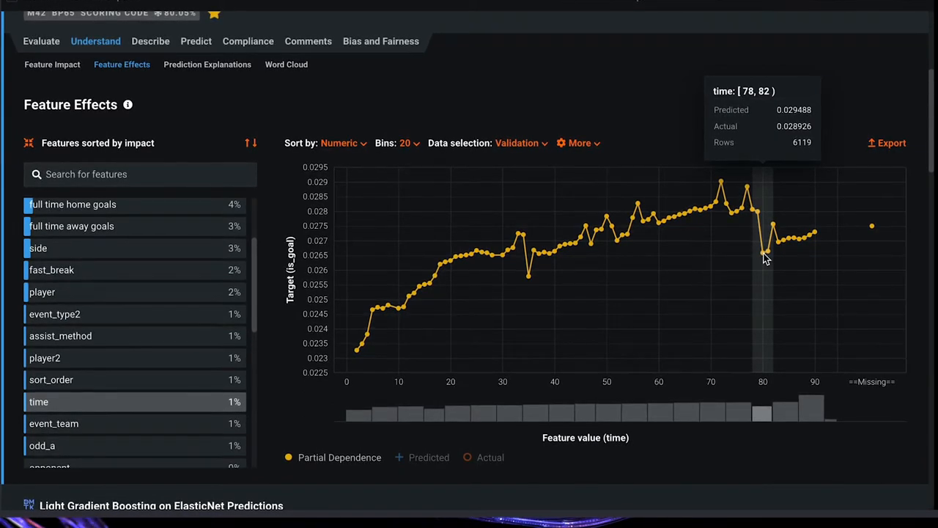
mouse_move(809, 241)
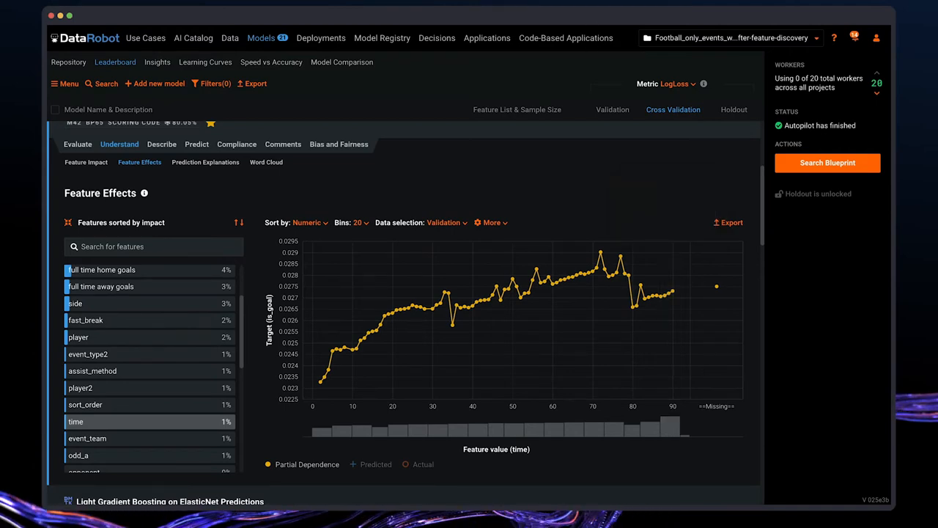
Bring up the prediction explanations for the leading model
left_click(205, 161)
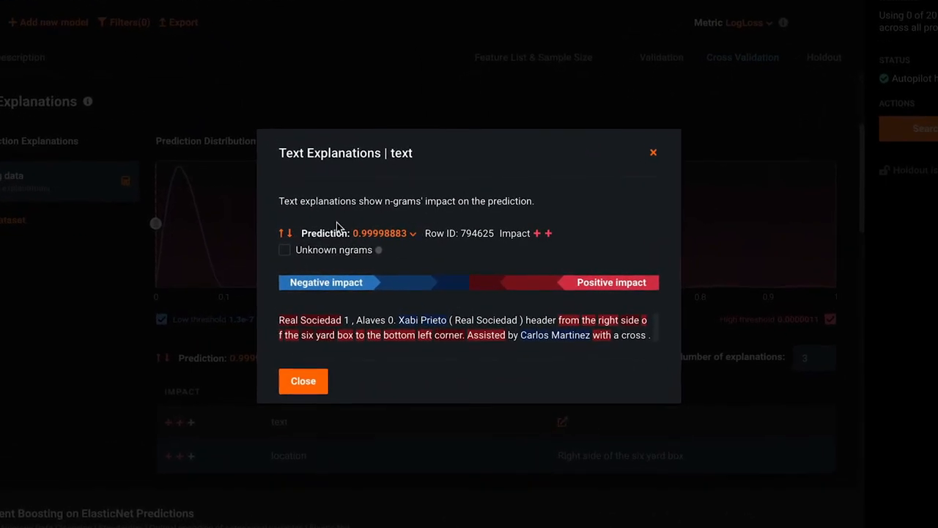
mouse_move(452, 271)
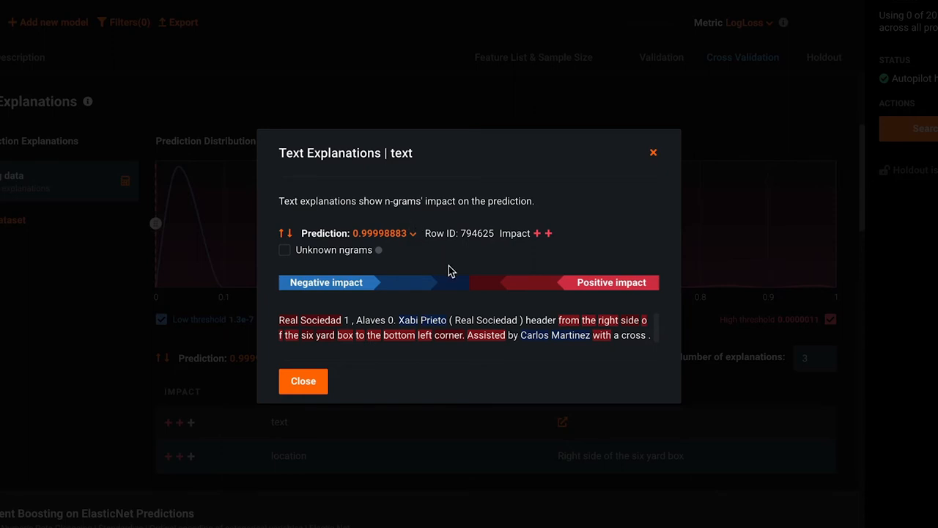
mouse_move(603, 253)
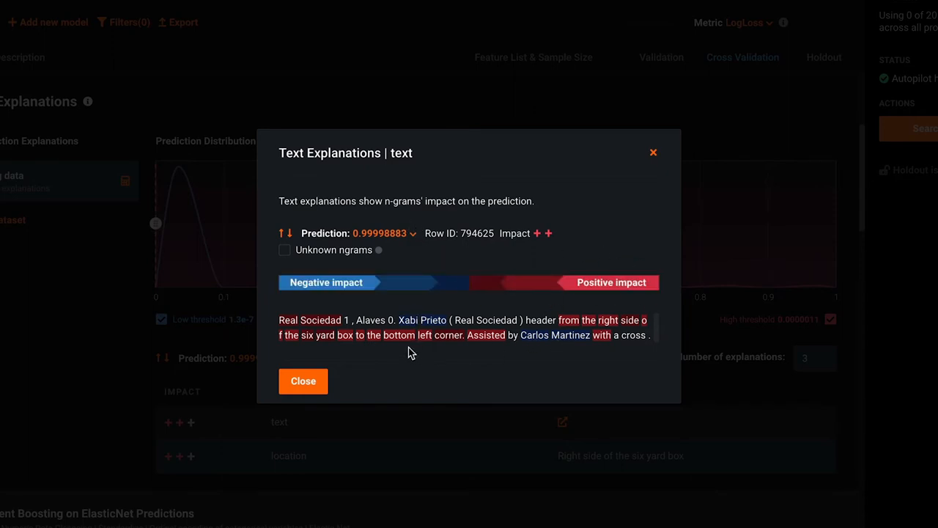
mouse_move(455, 331)
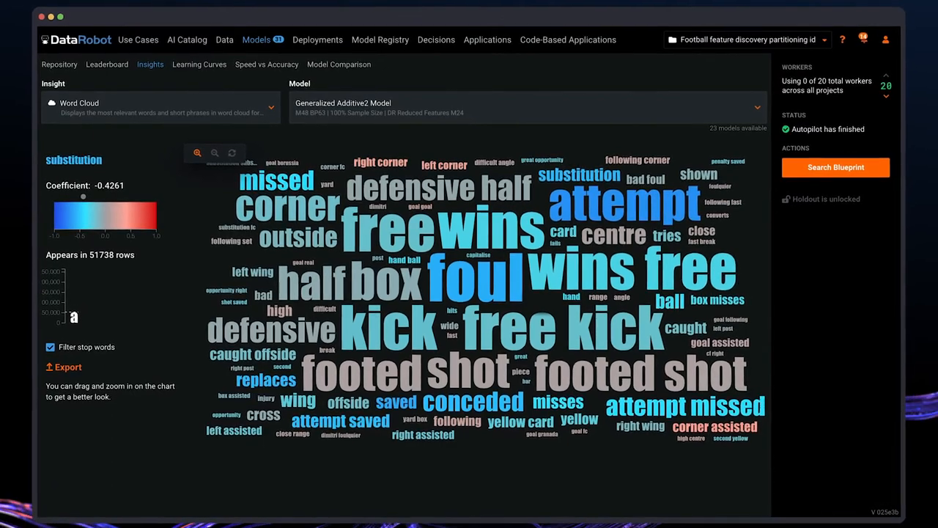
Check the word-cloud coefficients of foul and attempt, then move toward deployment
left_click(477, 281)
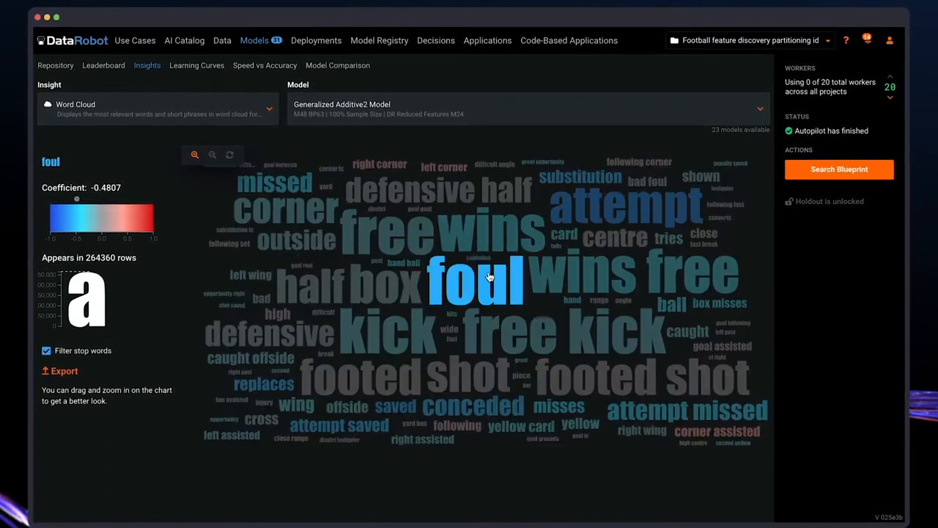
left_click(627, 206)
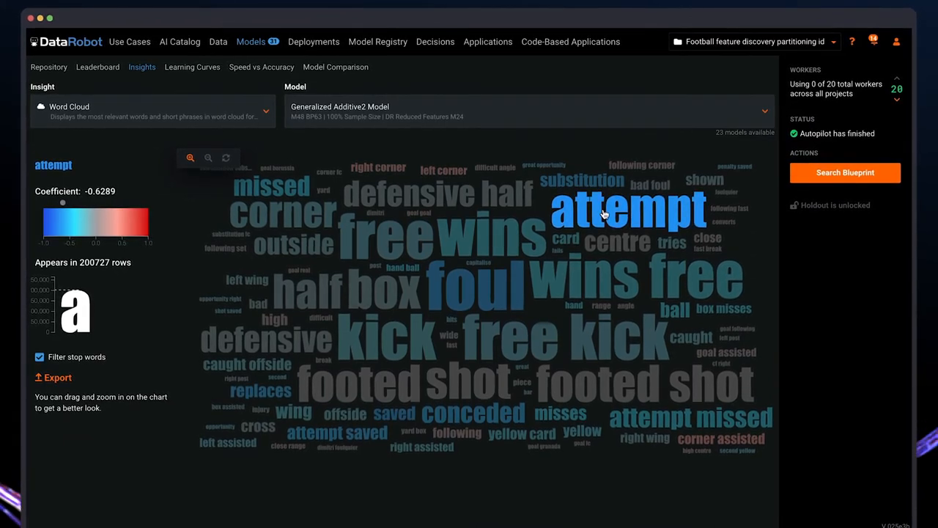
left_click(292, 245)
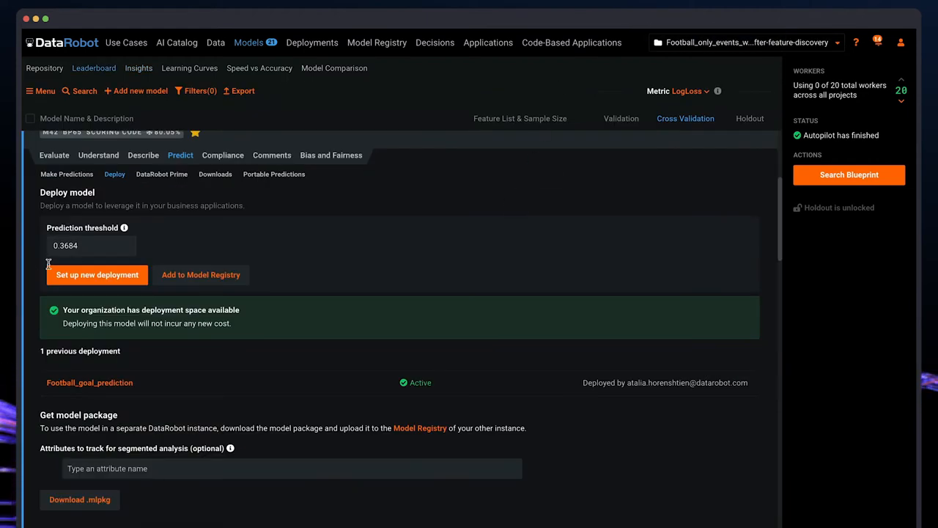
mouse_move(105, 232)
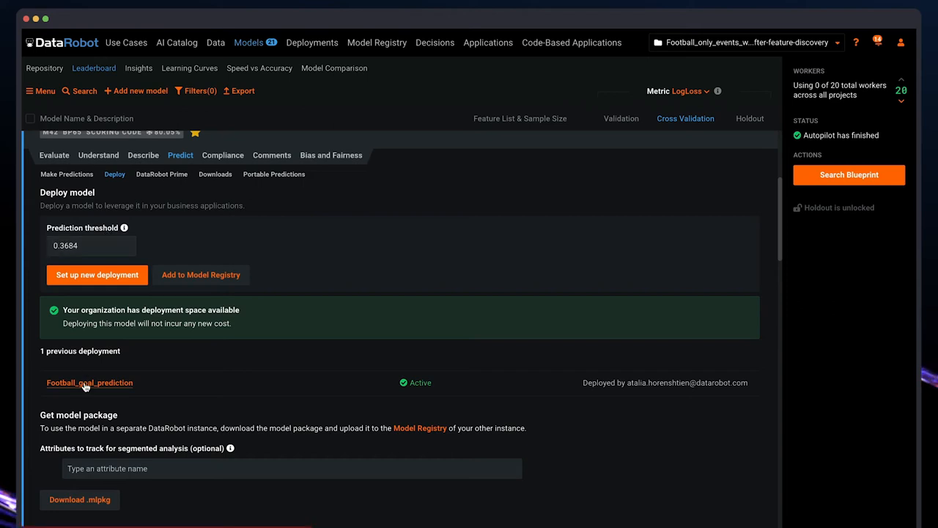
Show the overview of the active Football_goal_prediction deployment
left_click(89, 381)
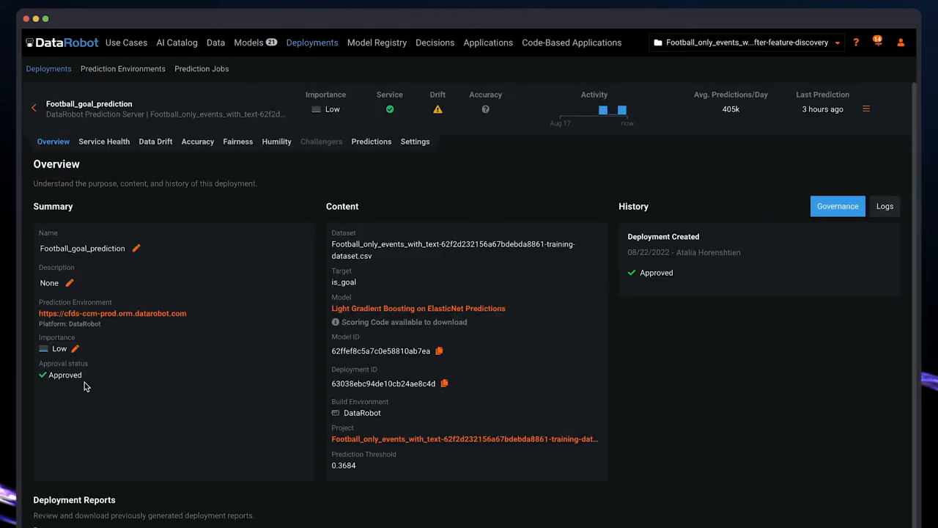
mouse_move(877, 120)
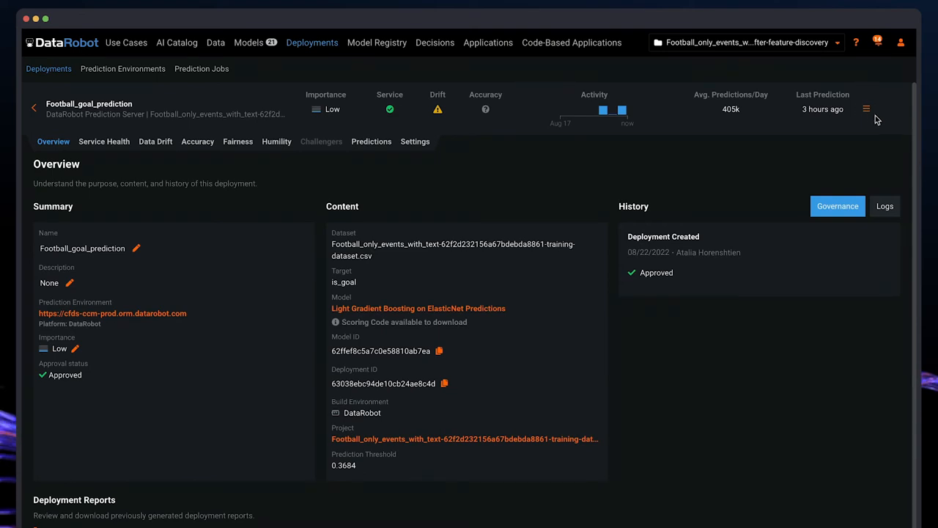
Create an application from the Football_goal_prediction deployment via its actions menu
left_click(866, 108)
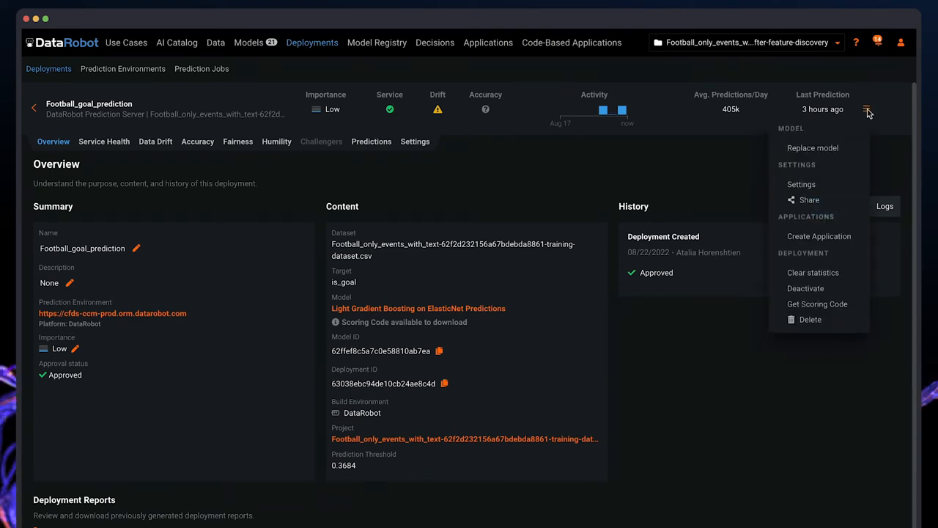
mouse_move(818, 236)
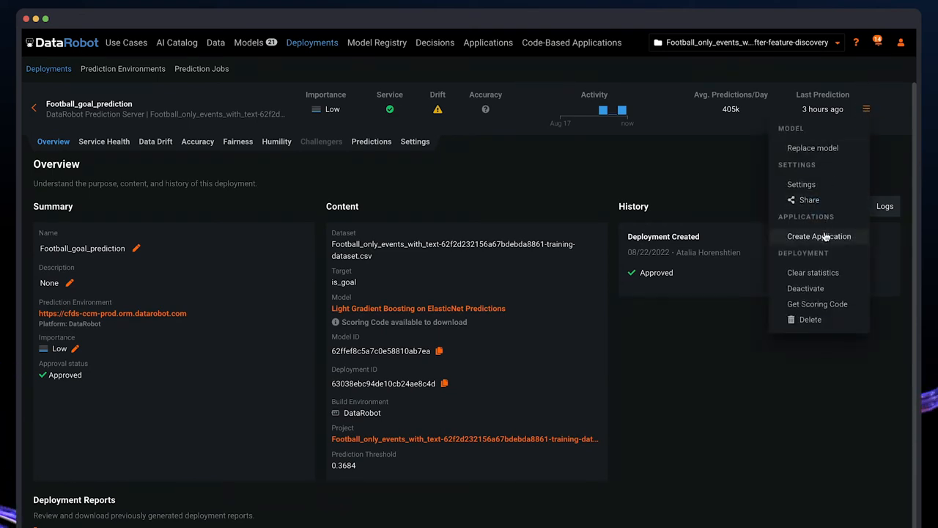
left_click(818, 237)
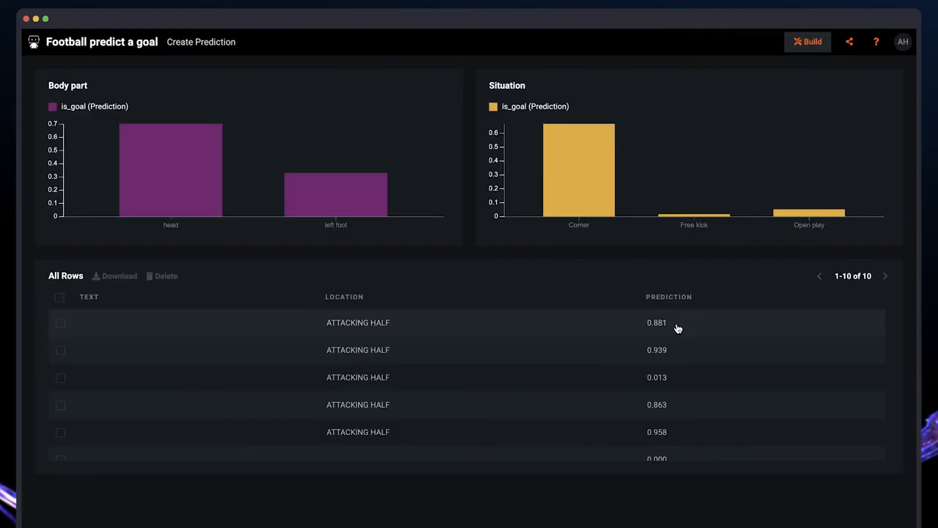
mouse_move(657, 336)
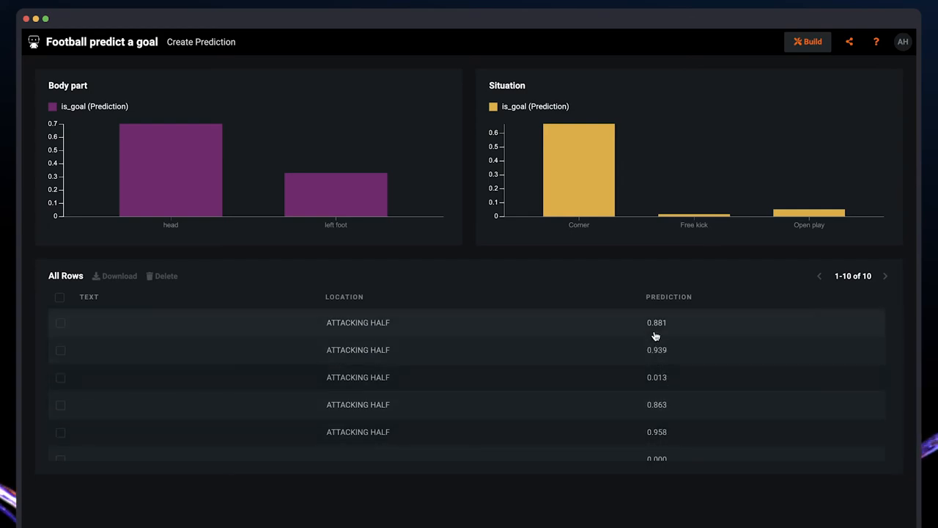
mouse_move(657, 384)
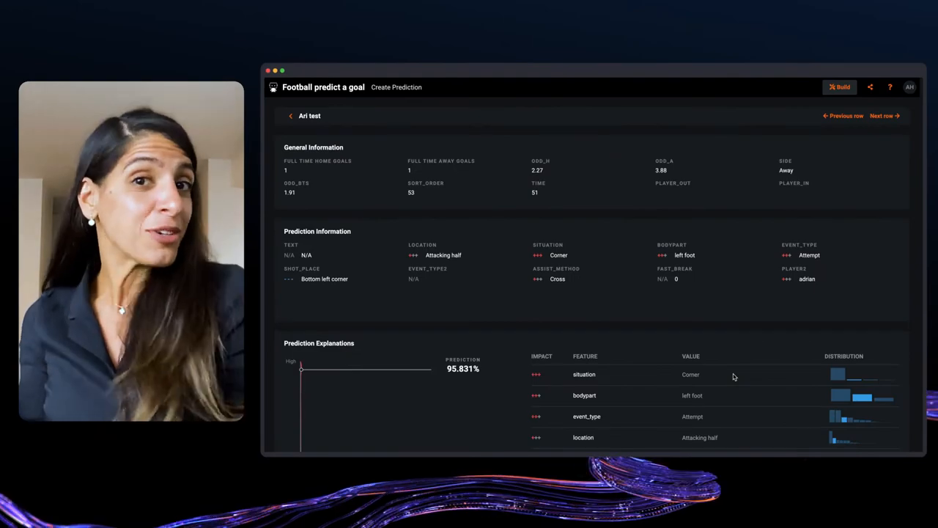
mouse_move(584, 337)
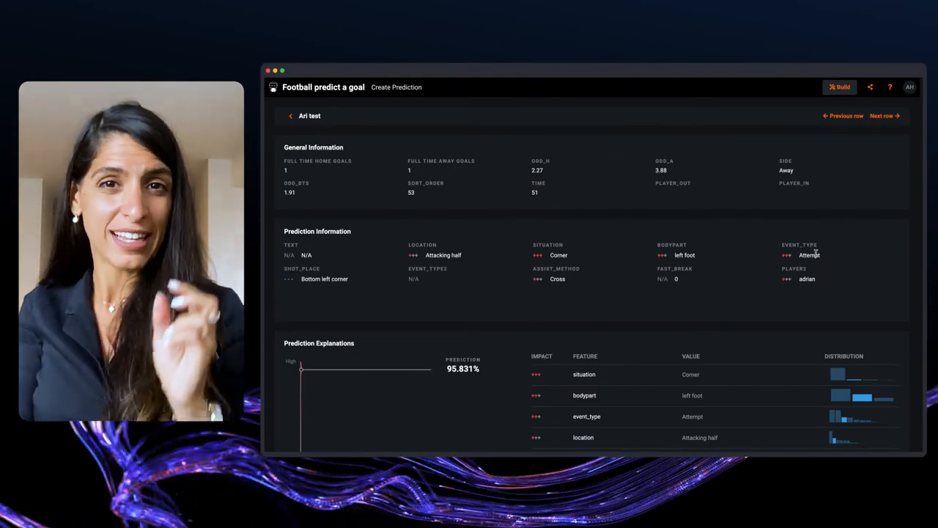
Show the Corner-situation row's 95.831% goal prediction with its explanations
double_click(559, 255)
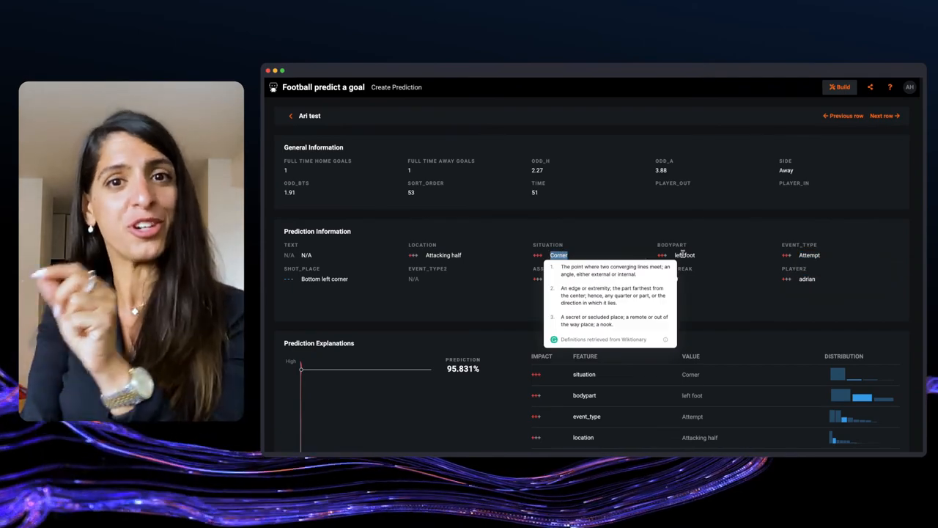